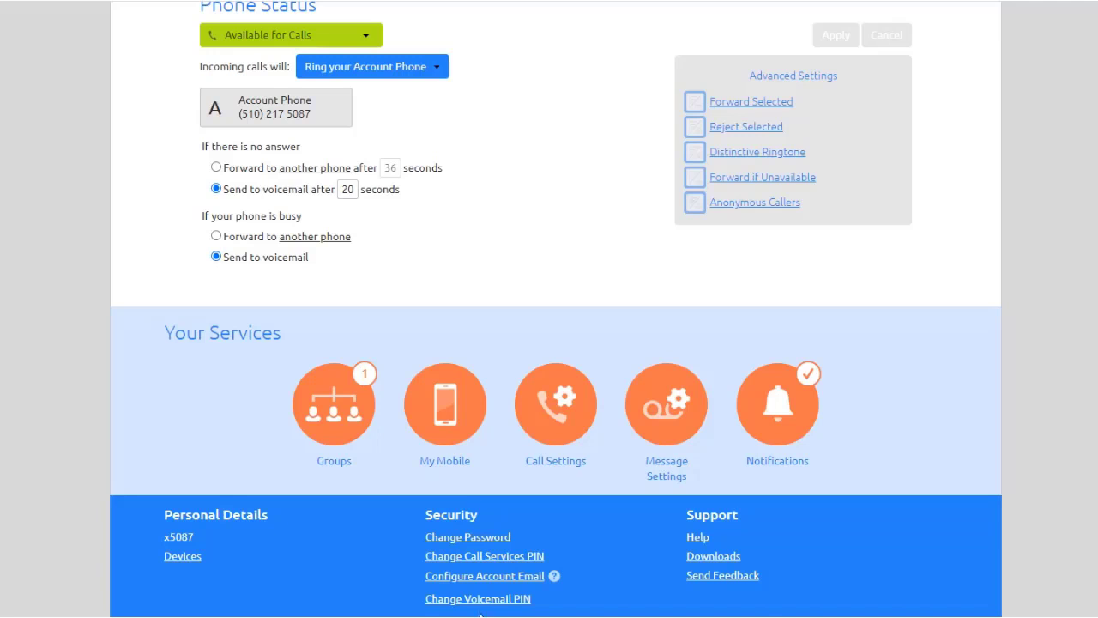
Open the Security section's Change Password form and enter current, new and confirmation passwords.
click(467, 537)
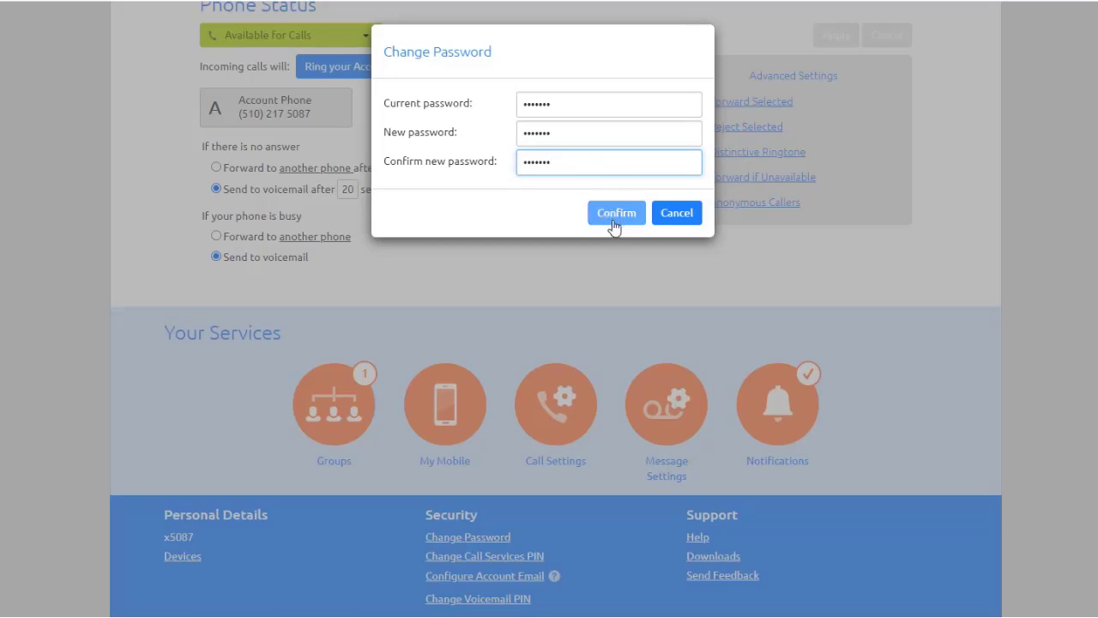
Confirm the new account password, then open Change Voicemail PIN and start entering the new PIN.
click(615, 212)
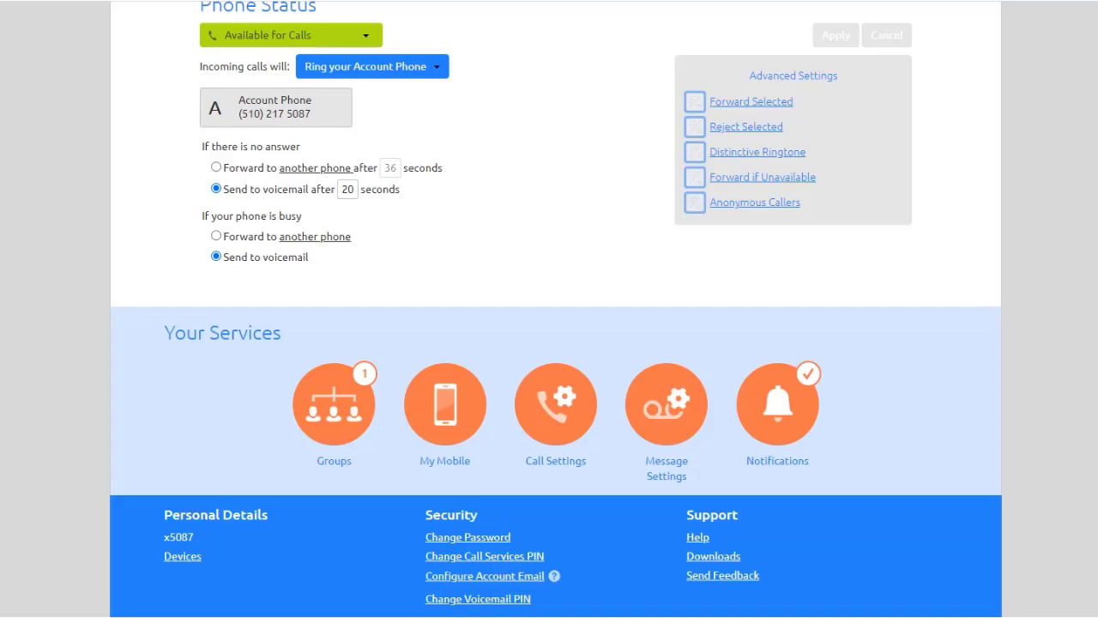
click(478, 599)
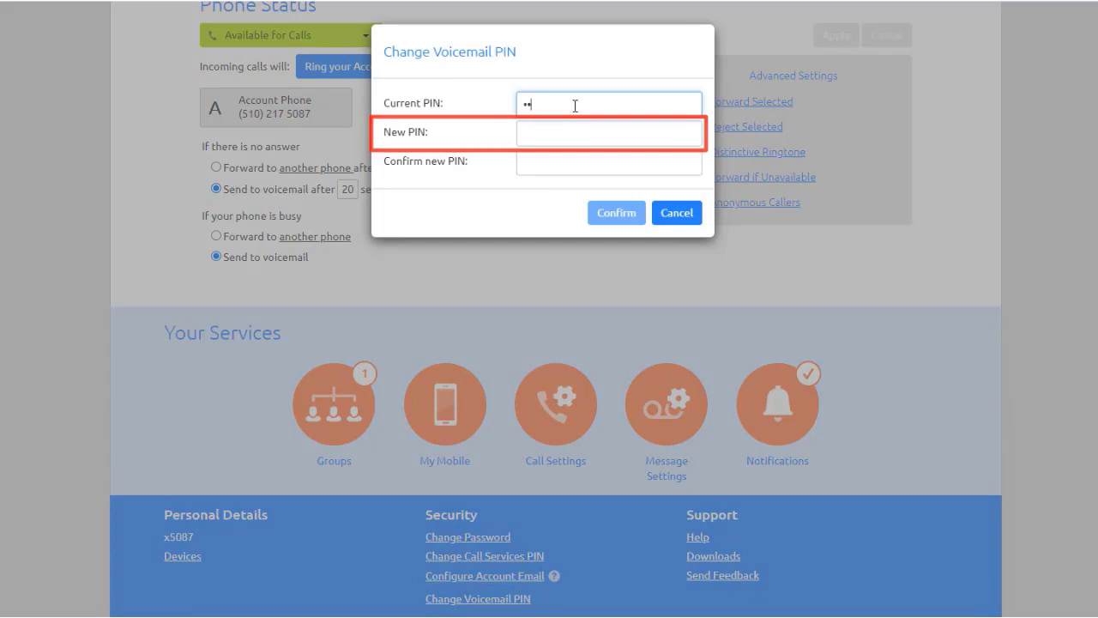
click(608, 133)
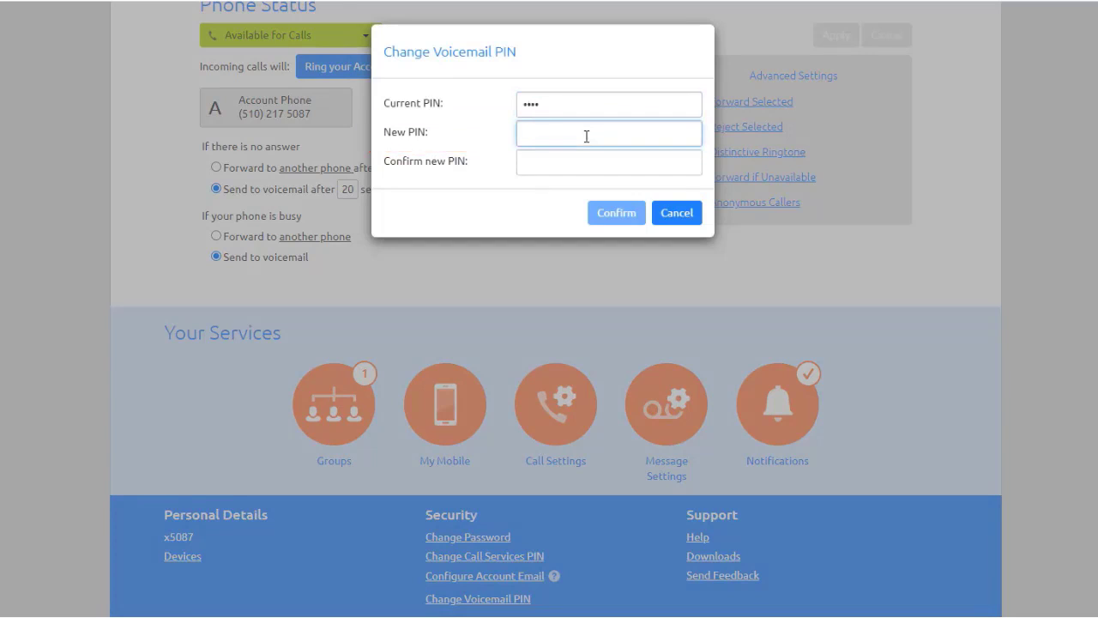